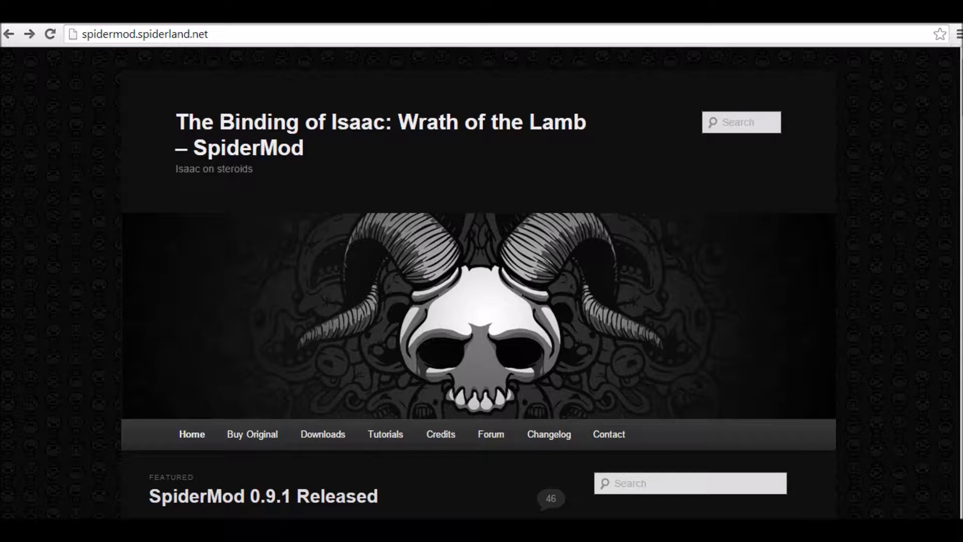
# Go from the SpiderMod home page to its Downloads page
pyautogui.scroll(-3)
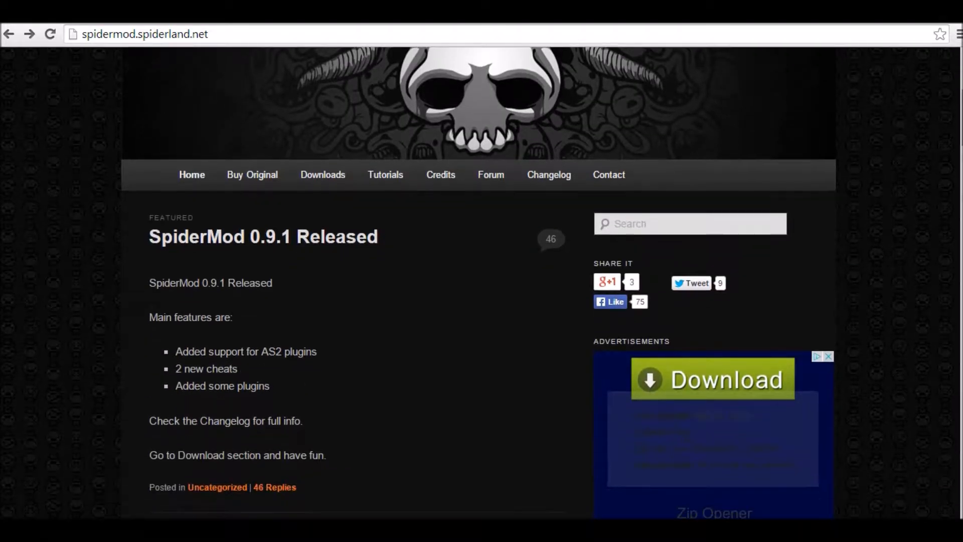
pyautogui.click(322, 174)
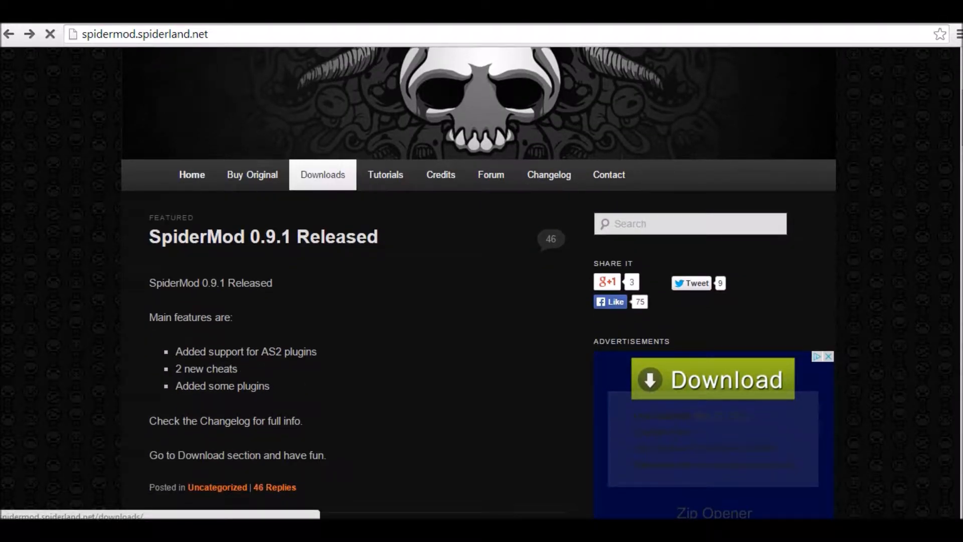
# Start the 'Download 0.9.1 & Support (Ads)' download, reaching the adf.ly wait page
pyautogui.click(322, 175)
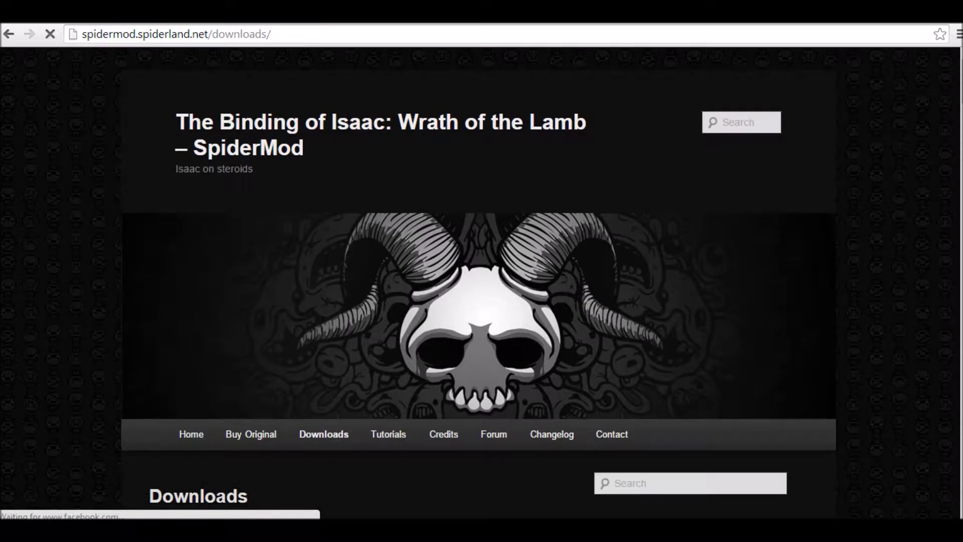
pyautogui.scroll(-3)
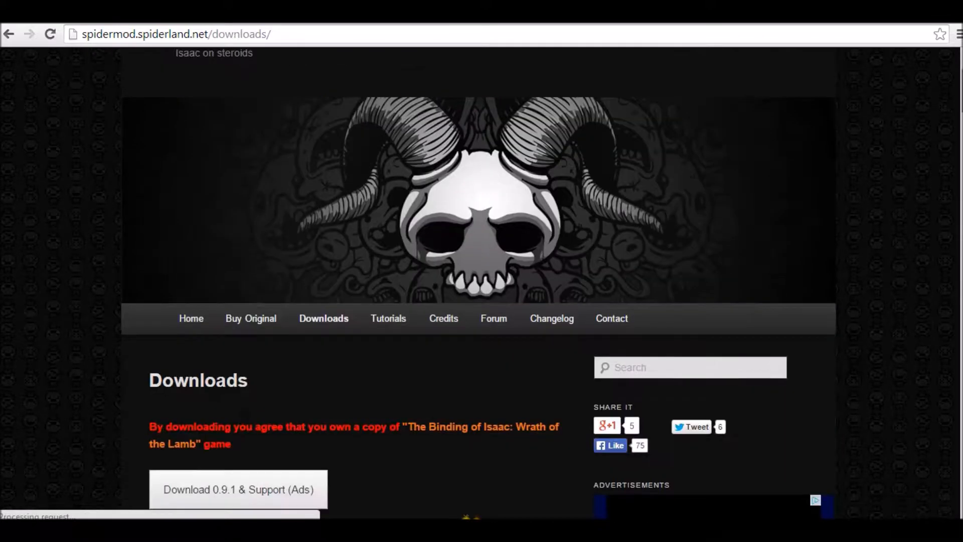
pyautogui.scroll(-3)
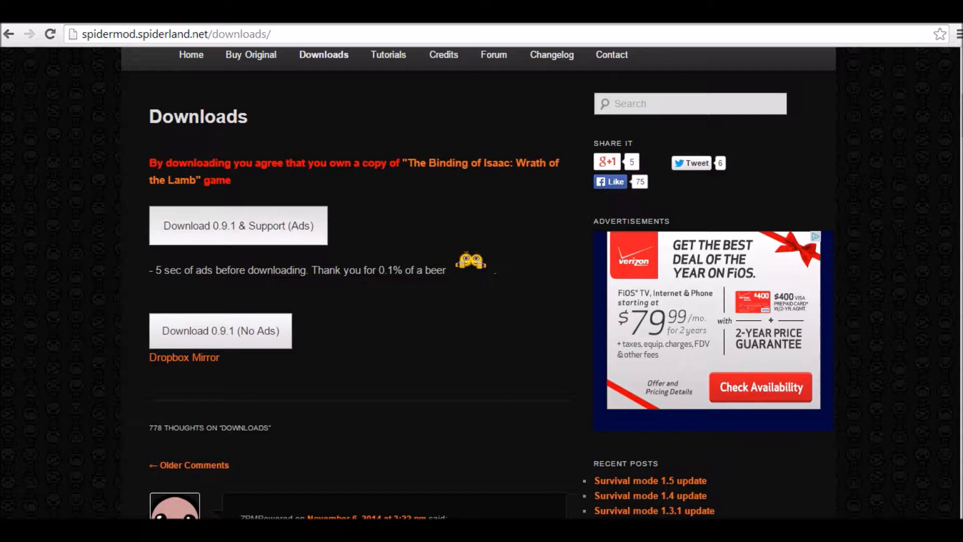
pyautogui.click(238, 225)
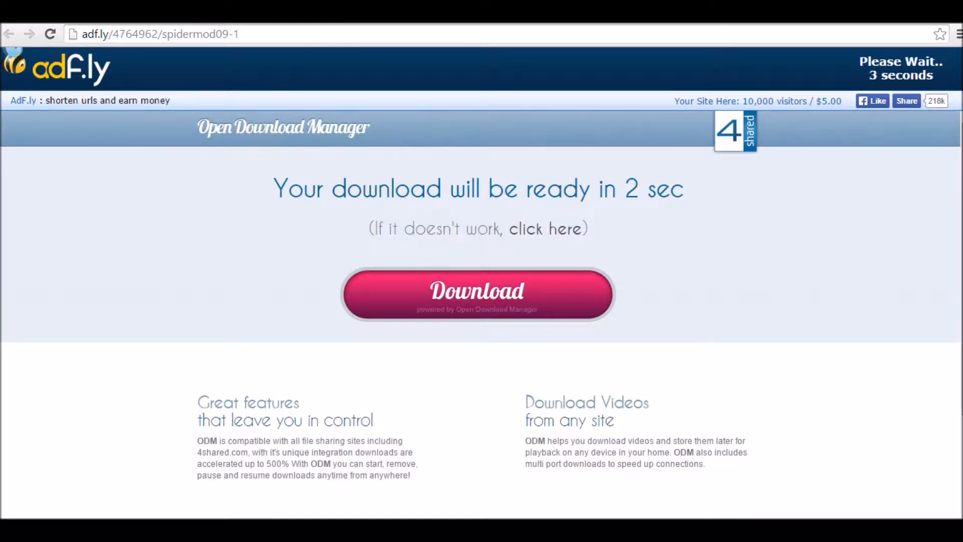
# Skip the adf.ly ad so the BOISpiderMod09_1 zip downloads and opens in WinRAR
pyautogui.click(478, 294)
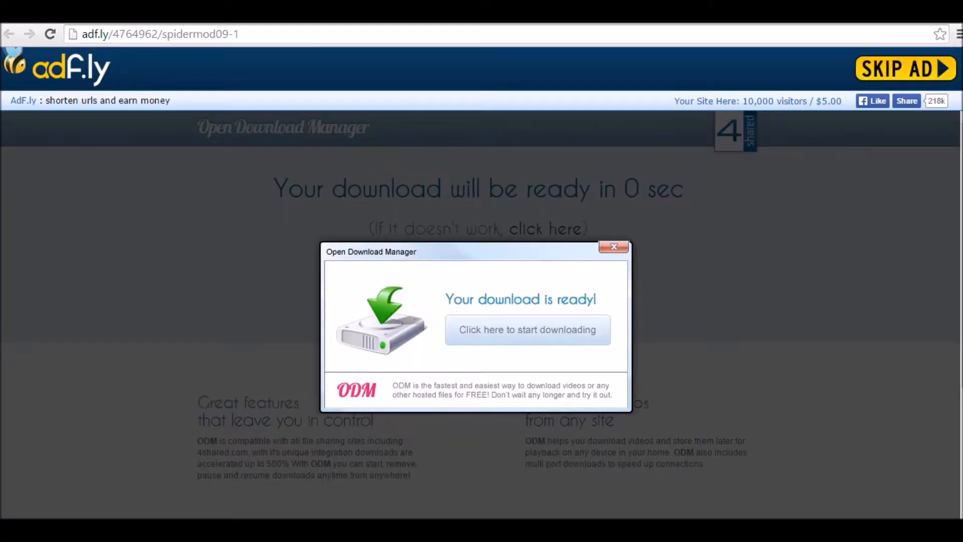
pyautogui.click(526, 329)
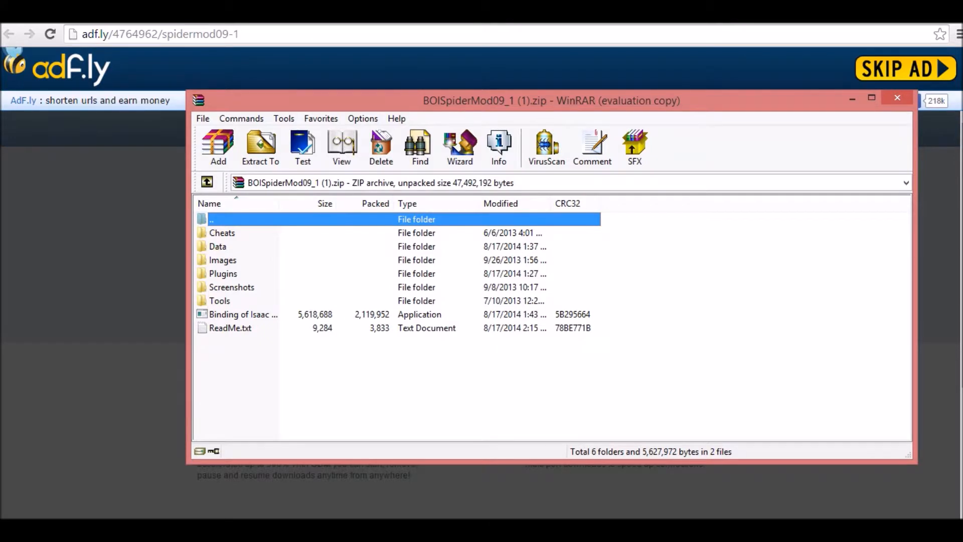
# Close the WinRAR archive window, leaving the Downloads folder showing
pyautogui.click(896, 97)
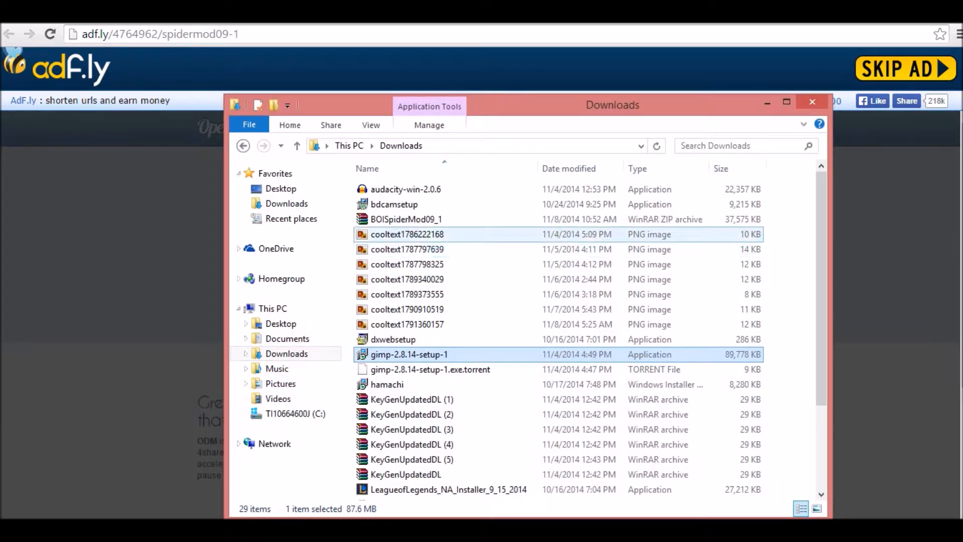
# Choose 'Extract files...' for the BOISpiderMod09_1 (1) zip in Downloads
pyautogui.scroll(-3)
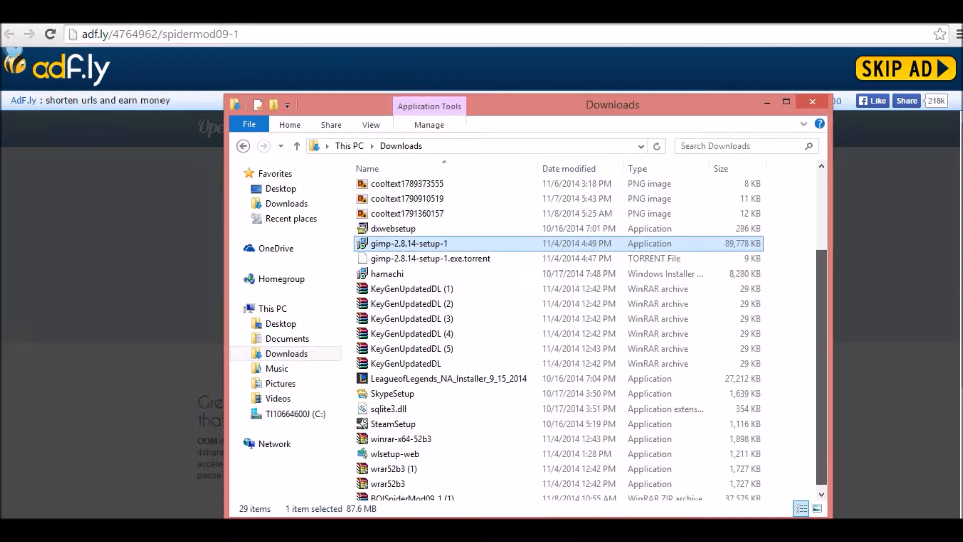
pyautogui.scroll(-3)
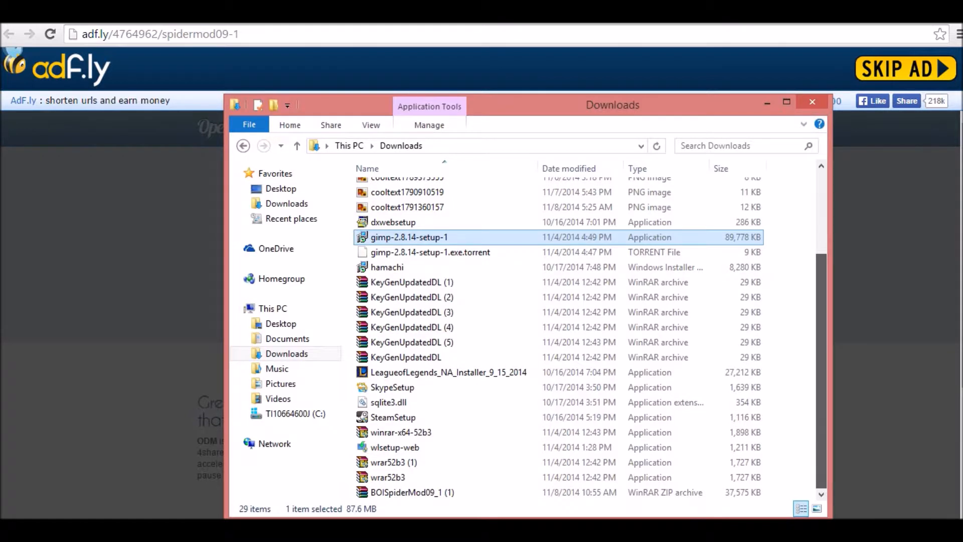
pyautogui.click(449, 372)
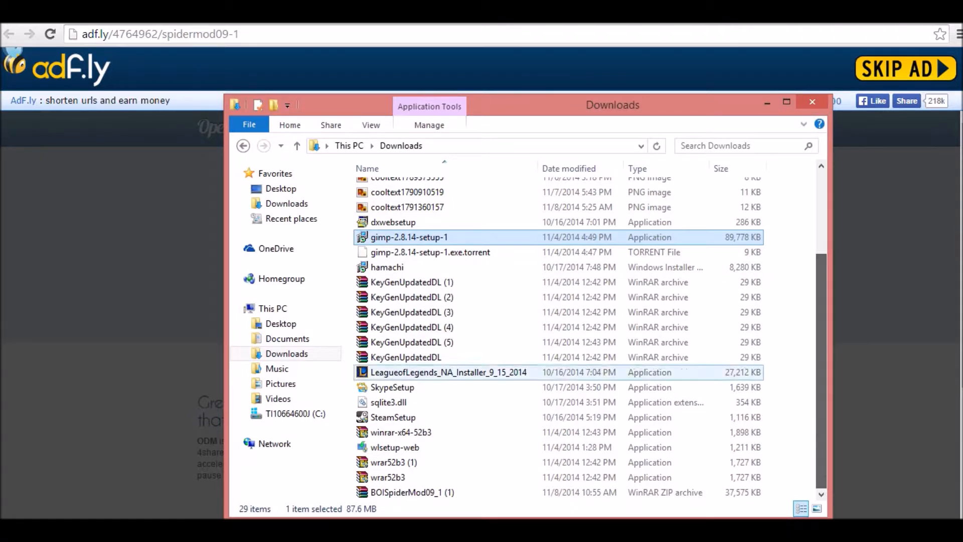
pyautogui.click(412, 491)
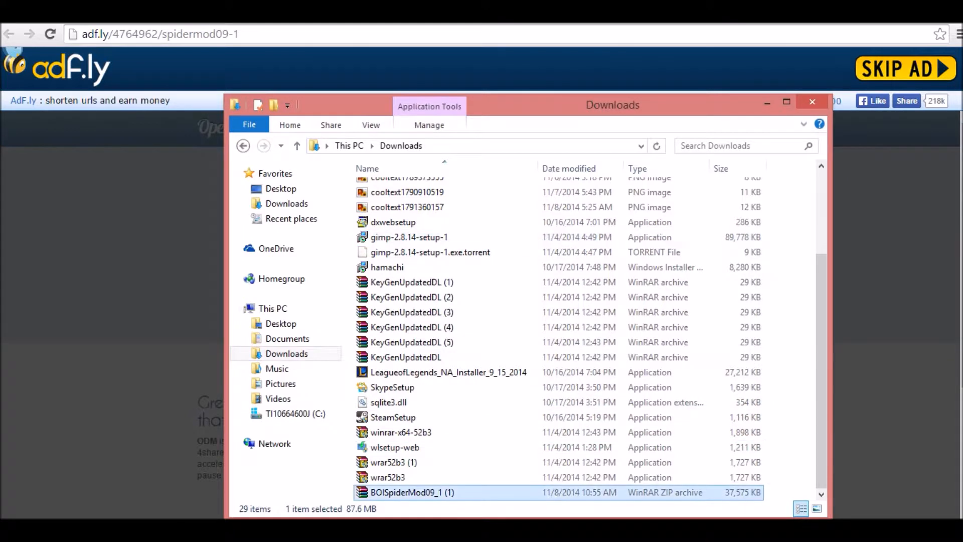
pyautogui.rightClick(413, 492)
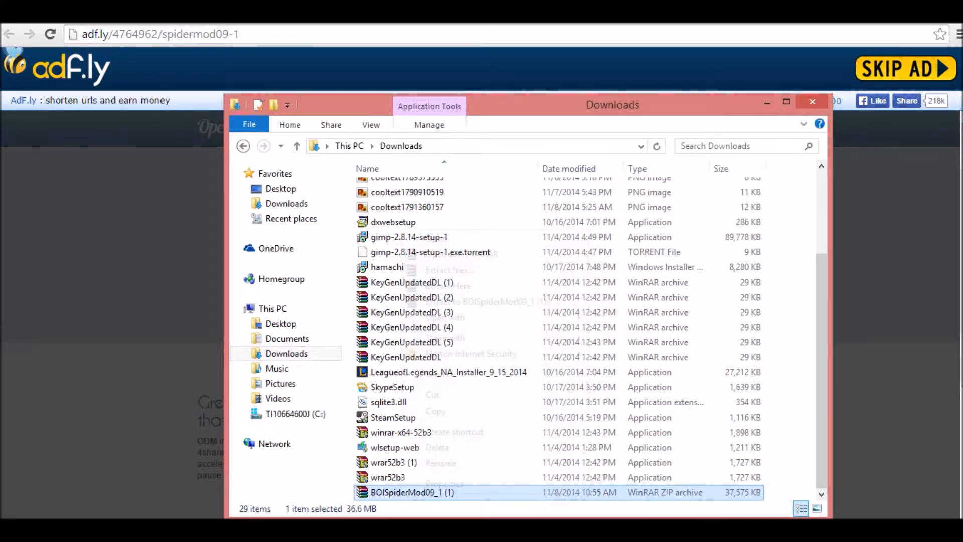
pyautogui.rightClick(412, 492)
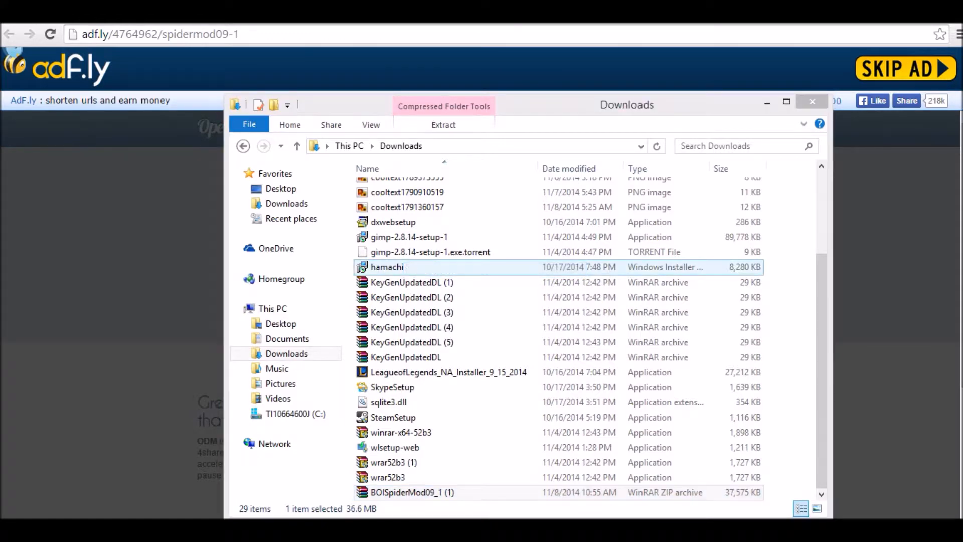
pyautogui.click(442, 125)
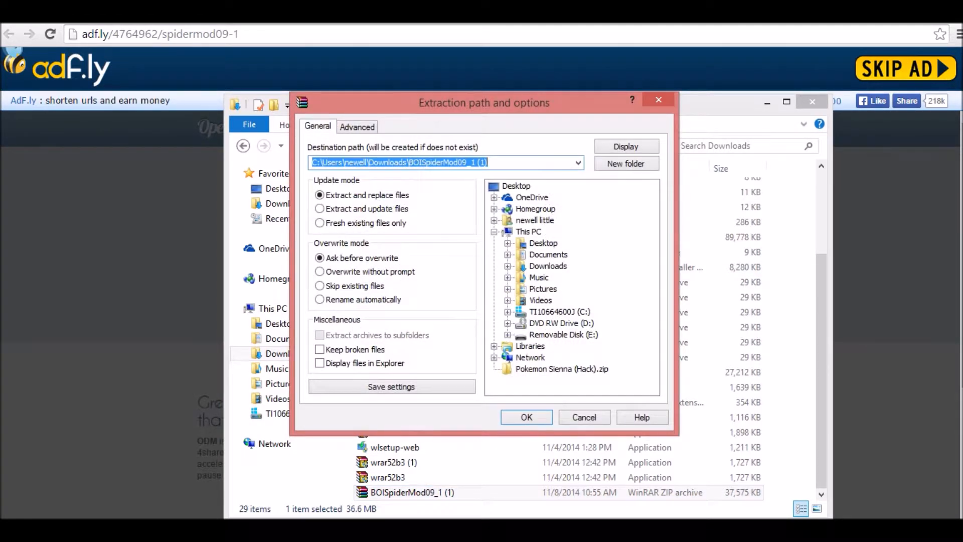
# Extract the zip into the default BOISpiderMod09_1 (1) Downloads subfolder
pyautogui.click(525, 417)
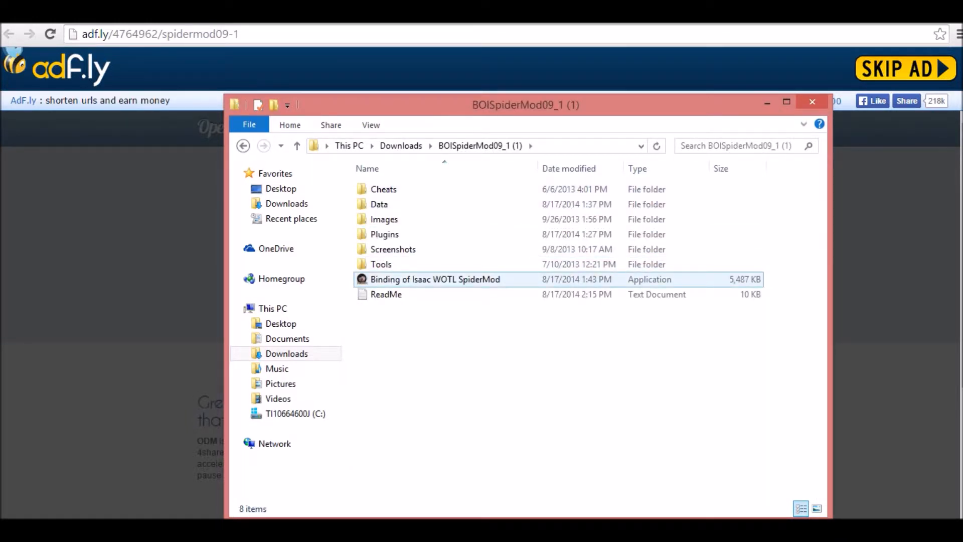
# Run the Binding of Isaac WOTL SpiderMod application from the extracted folder
pyautogui.click(436, 279)
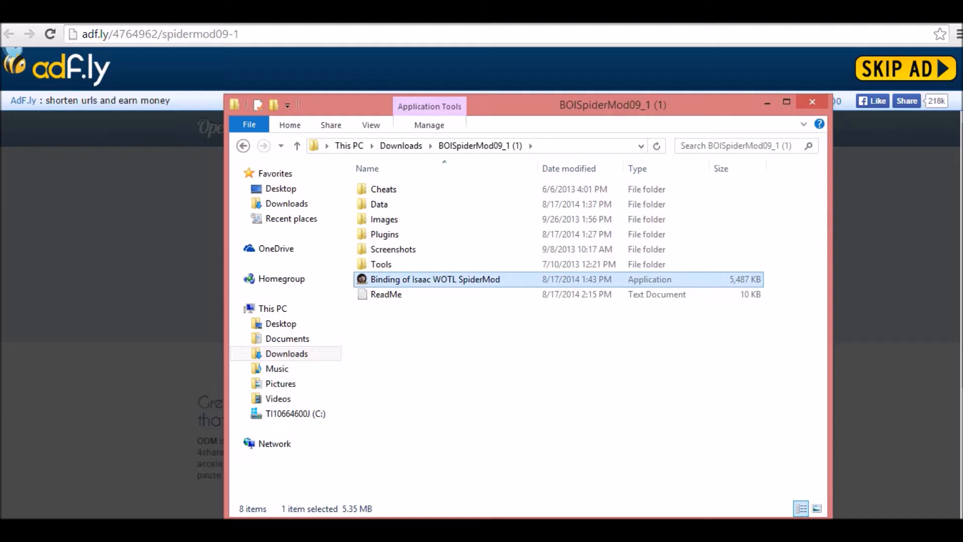
pyautogui.doubleClick(434, 278)
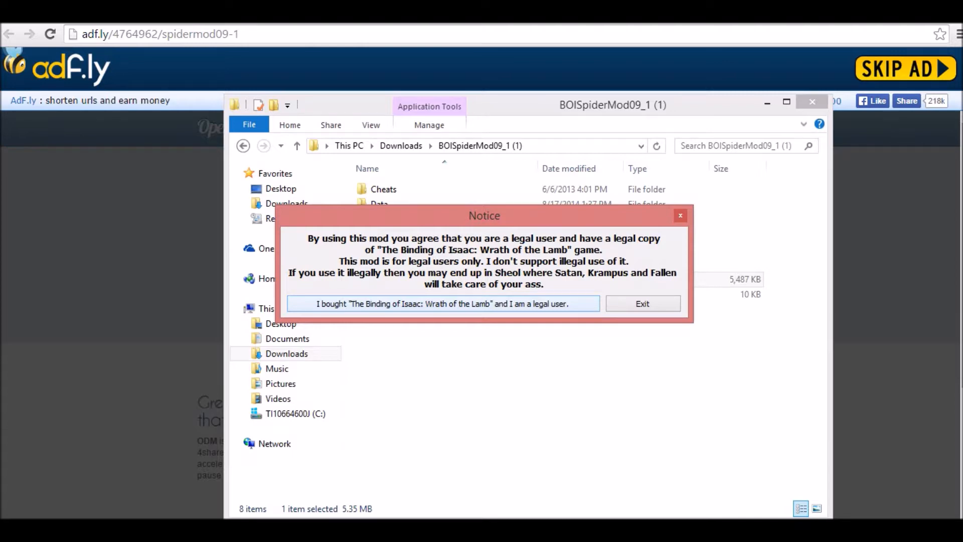
# Accept the legal-user notice and move the character in Basement 1
pyautogui.click(443, 303)
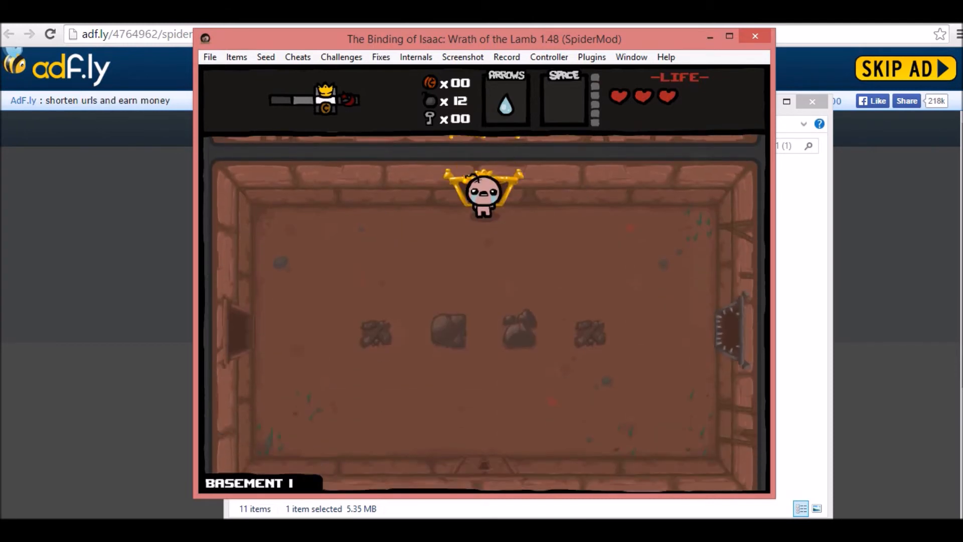
pyautogui.press('right')
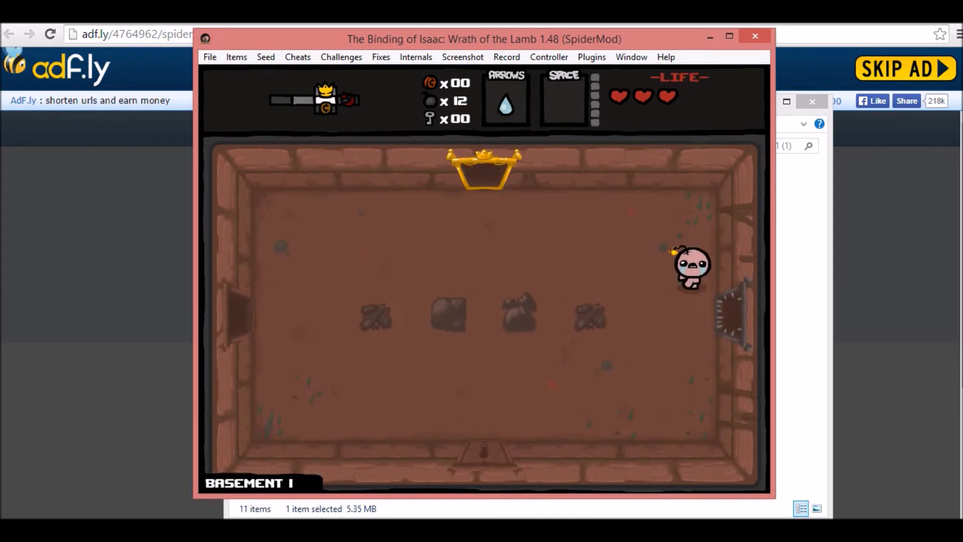